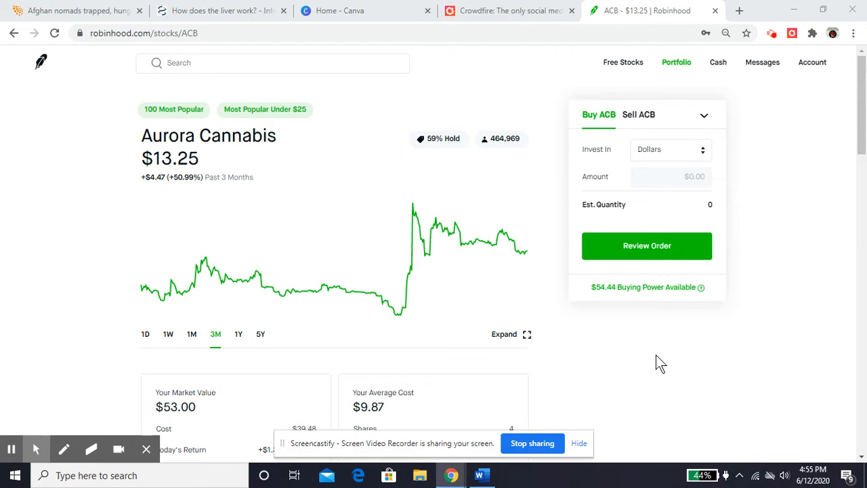
mouse_move(287, 160)
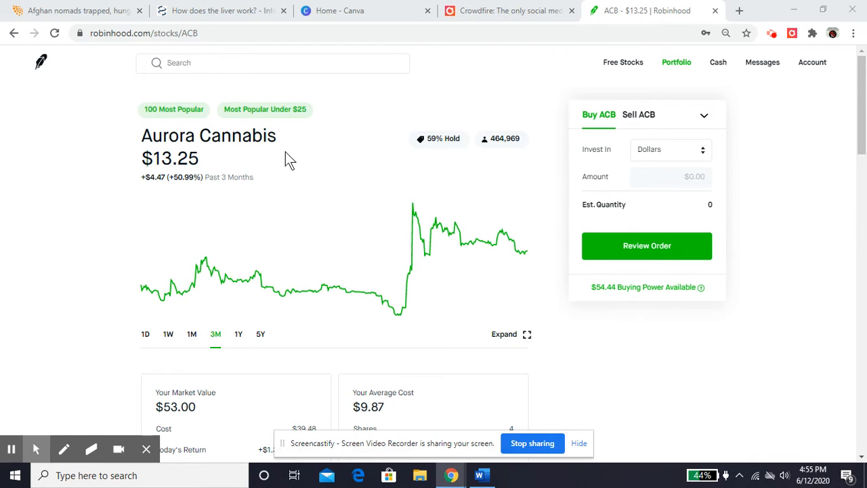
mouse_move(439, 138)
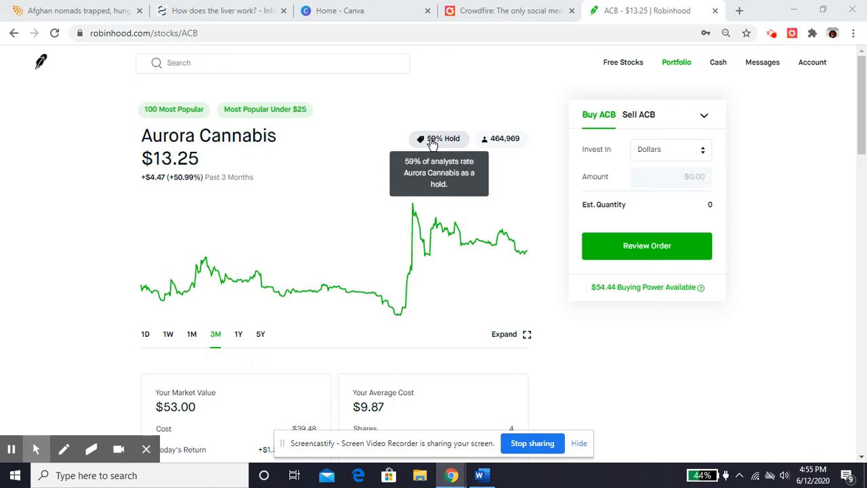
mouse_move(431, 142)
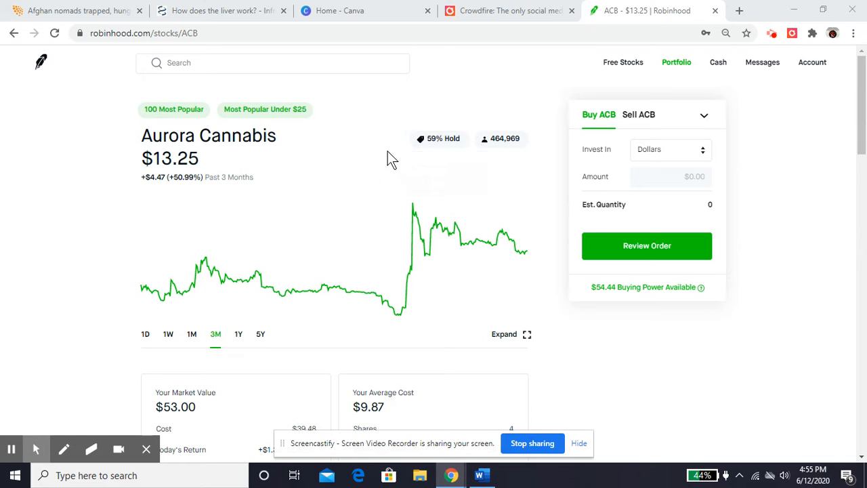
mouse_move(60, 168)
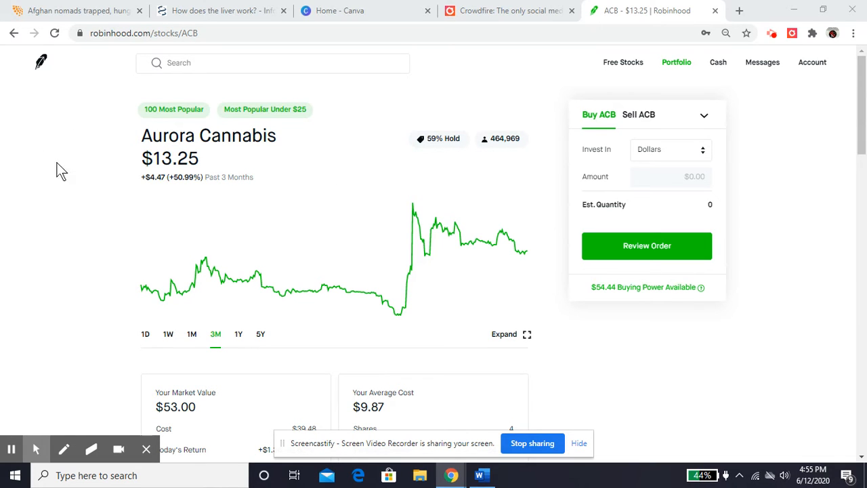
mouse_move(46, 183)
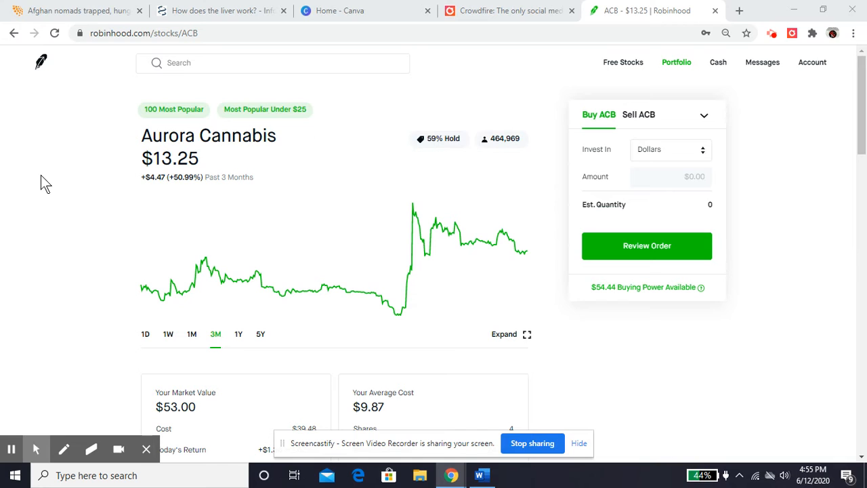
Step: Adjust options below the ACB chart and scroll down into the stock's details
scroll("down", 3)
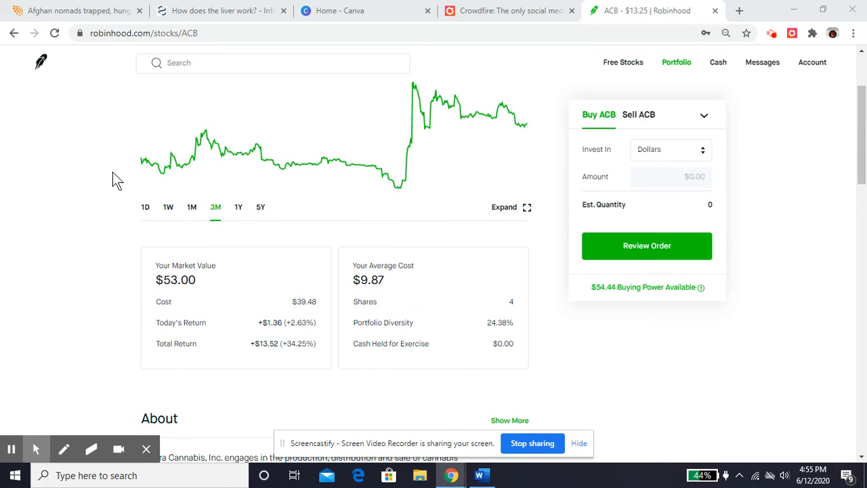
mouse_move(135, 166)
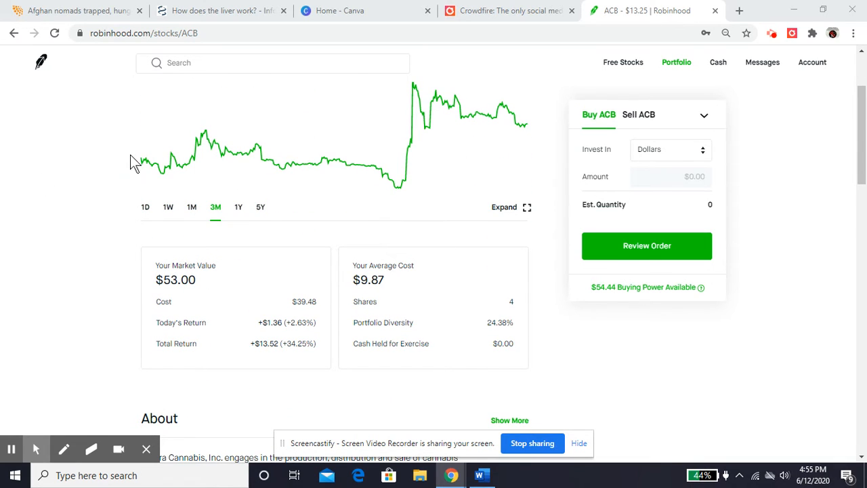
left_click(145, 206)
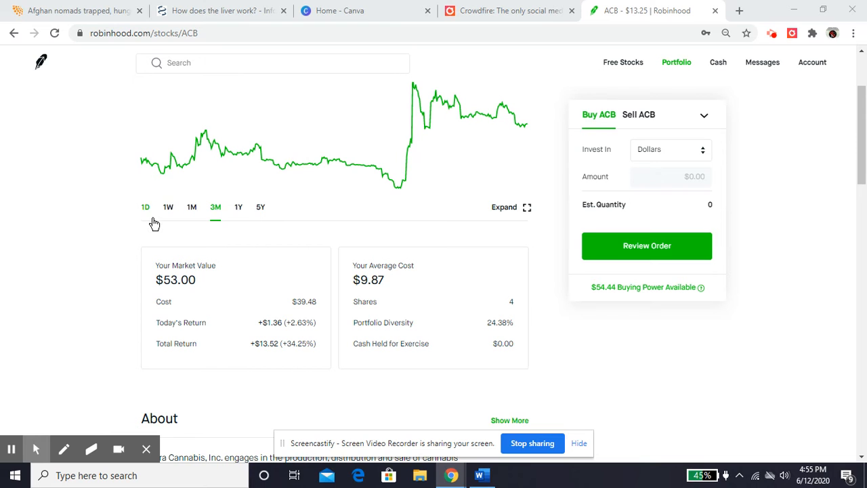
left_click(168, 206)
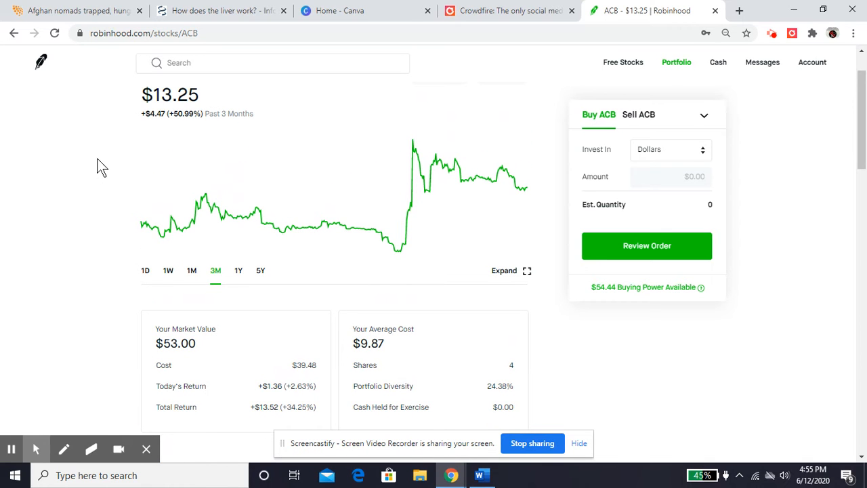
mouse_move(395, 243)
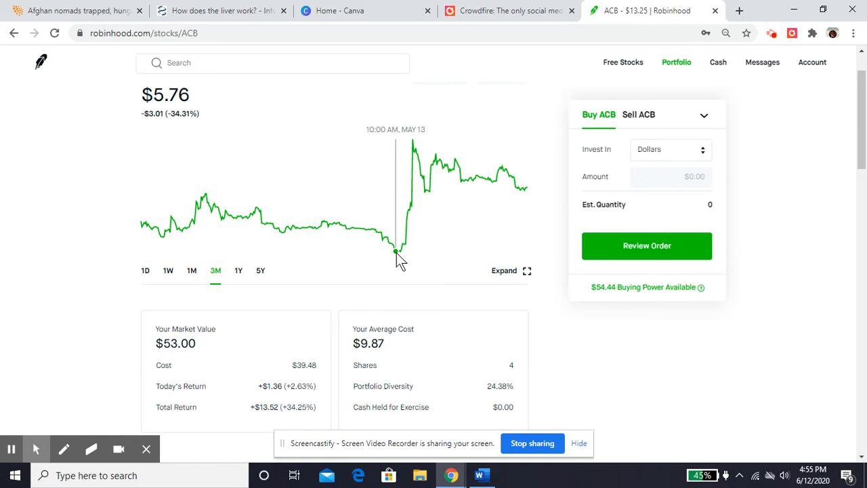
mouse_move(412, 152)
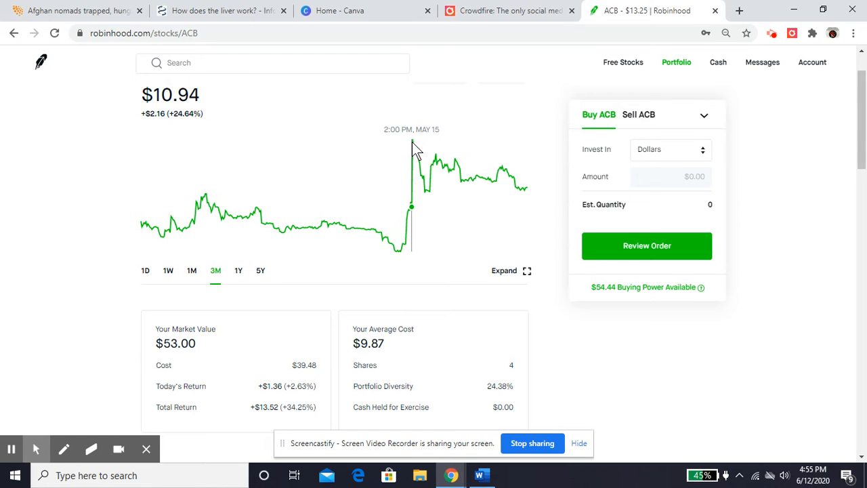
mouse_move(414, 146)
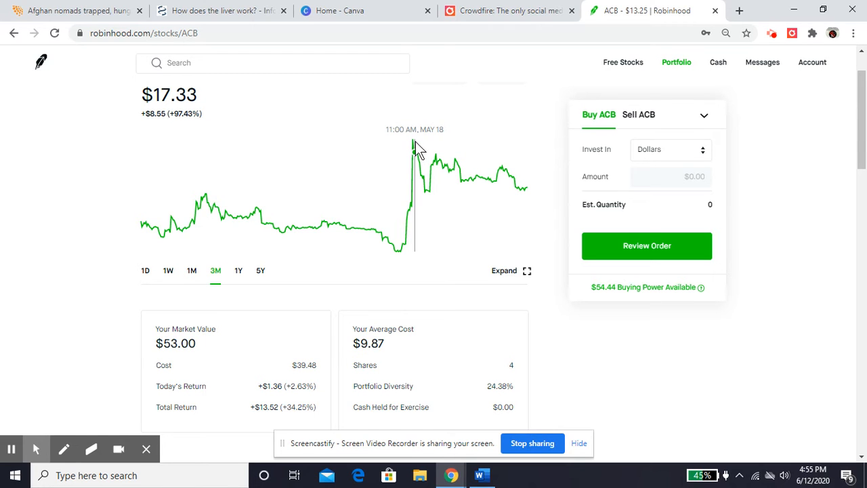
mouse_move(508, 190)
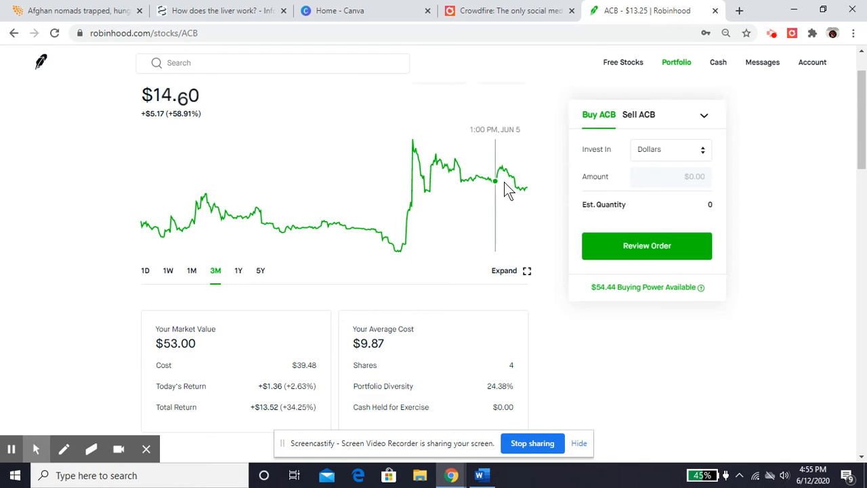
mouse_move(504, 204)
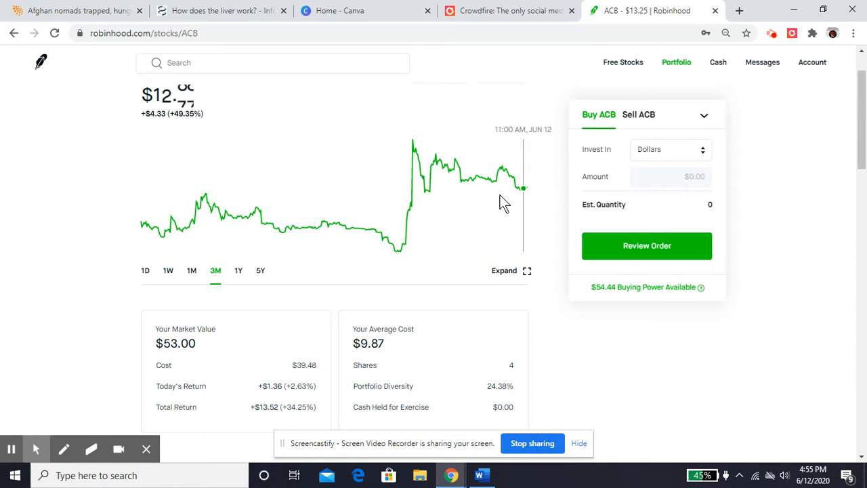
mouse_move(17, 235)
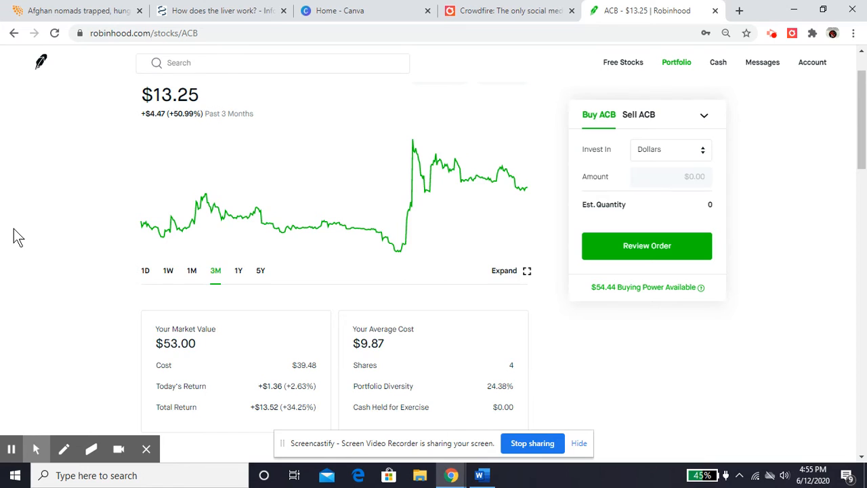
scroll("down", 3)
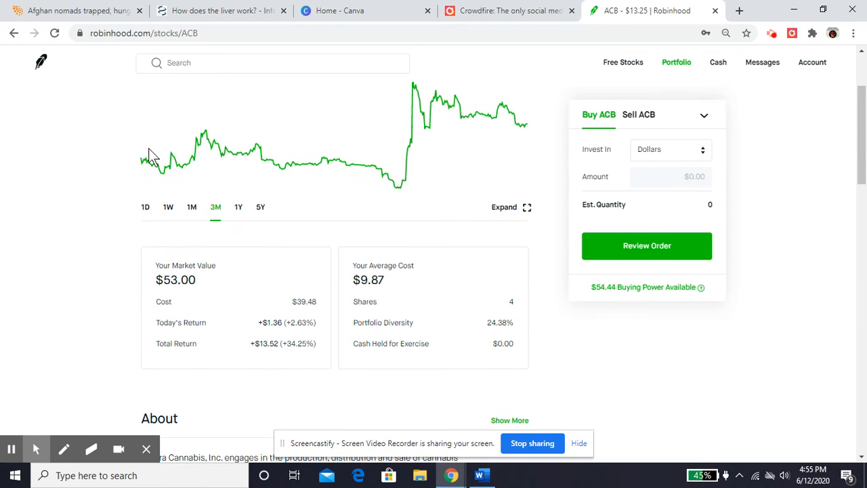
mouse_move(303, 163)
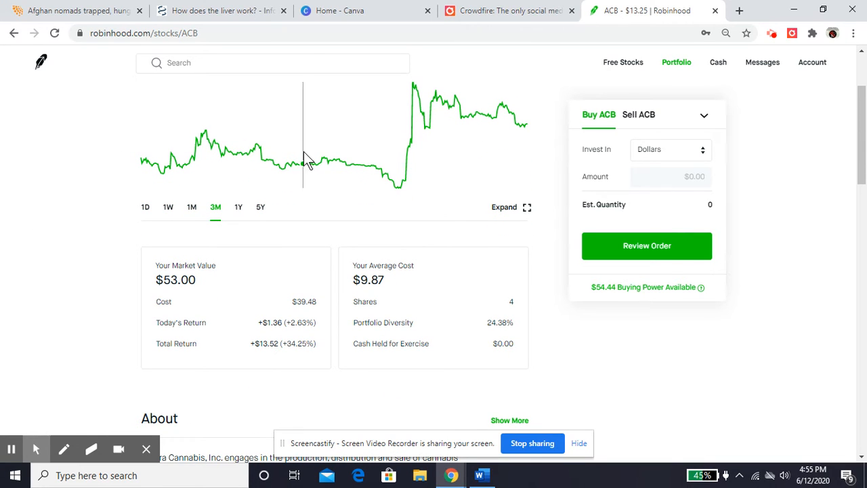
mouse_move(399, 193)
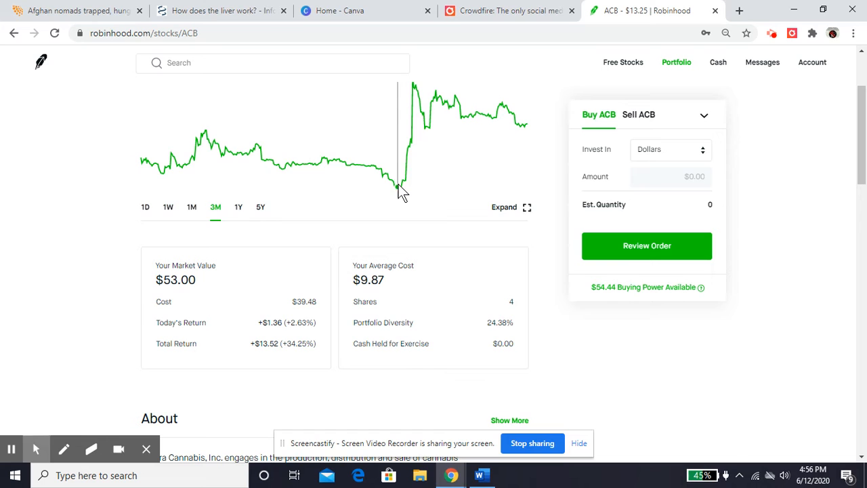
mouse_move(68, 214)
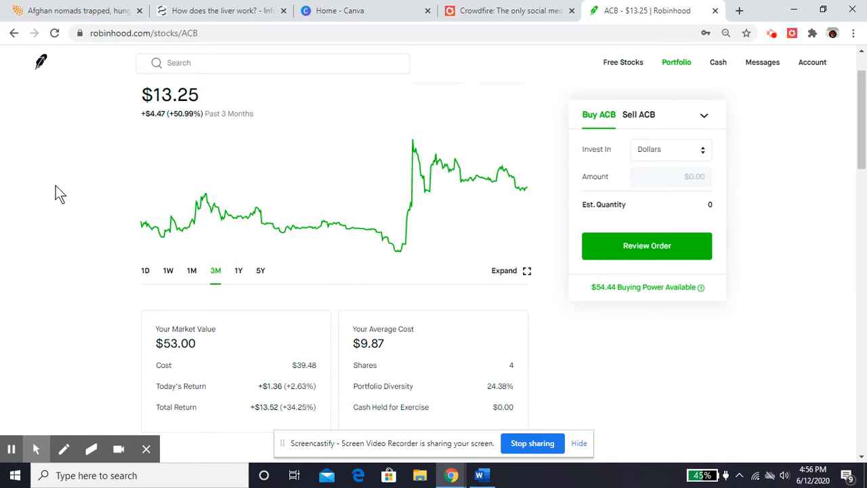
mouse_move(51, 195)
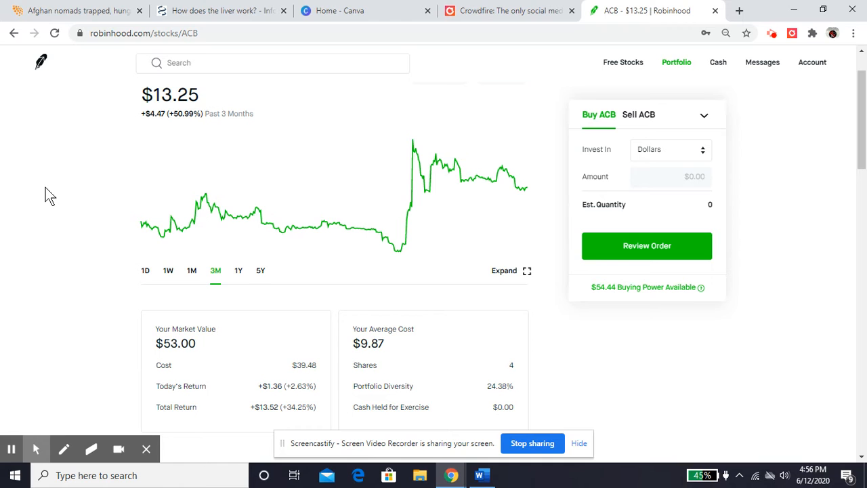
scroll("down", 3)
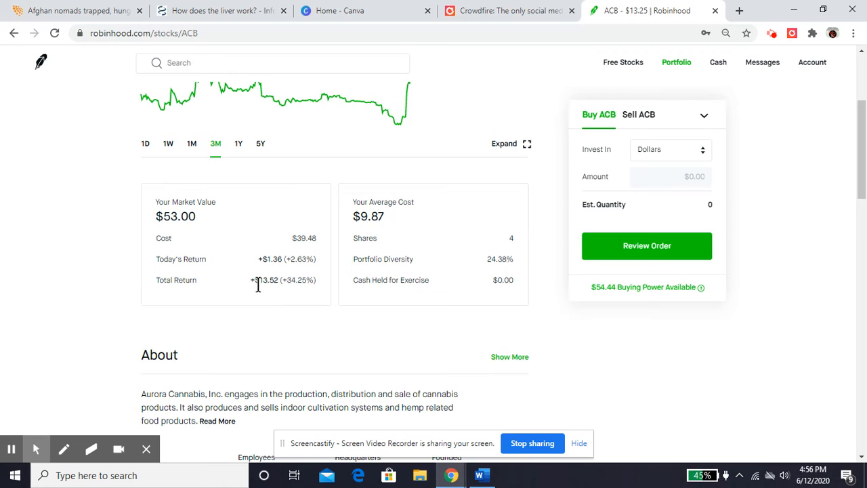
mouse_move(292, 285)
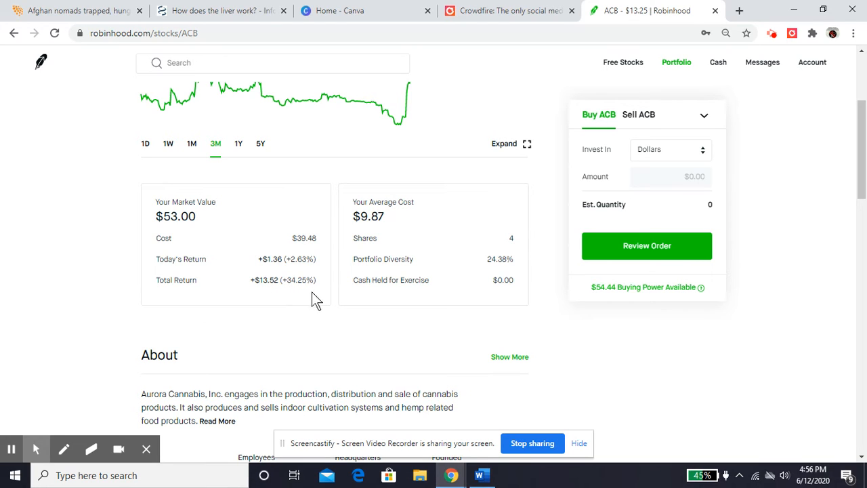
mouse_move(304, 290)
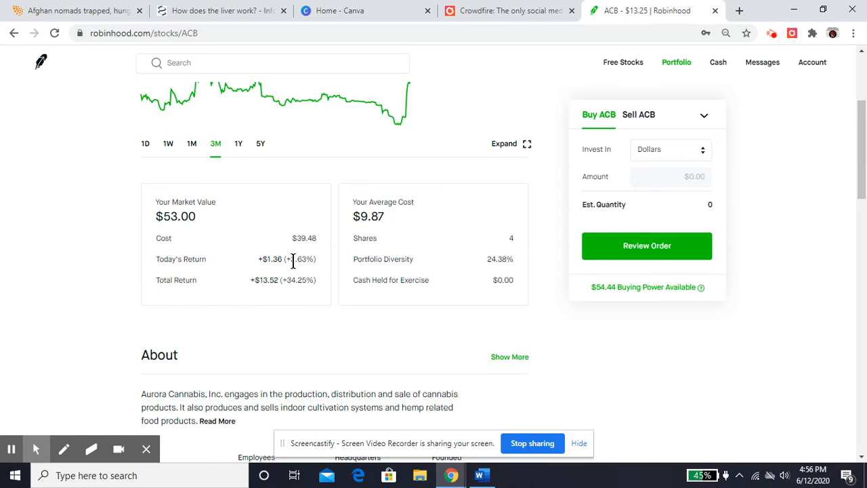
mouse_move(88, 165)
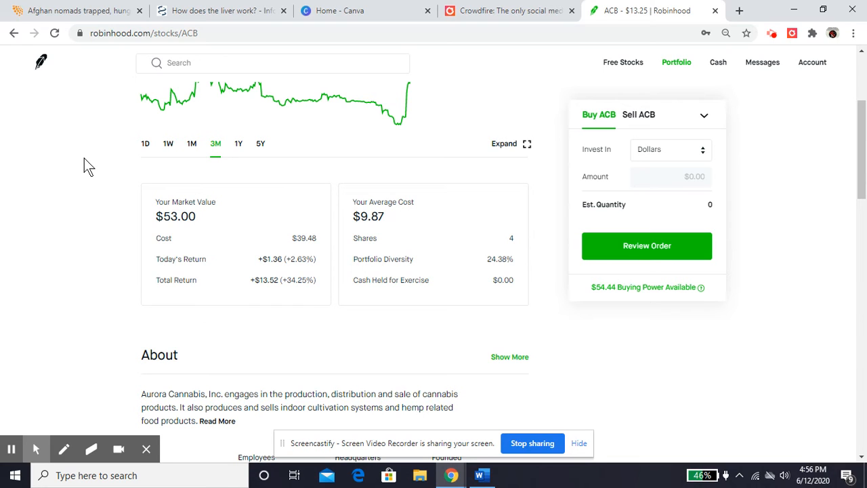
mouse_move(92, 263)
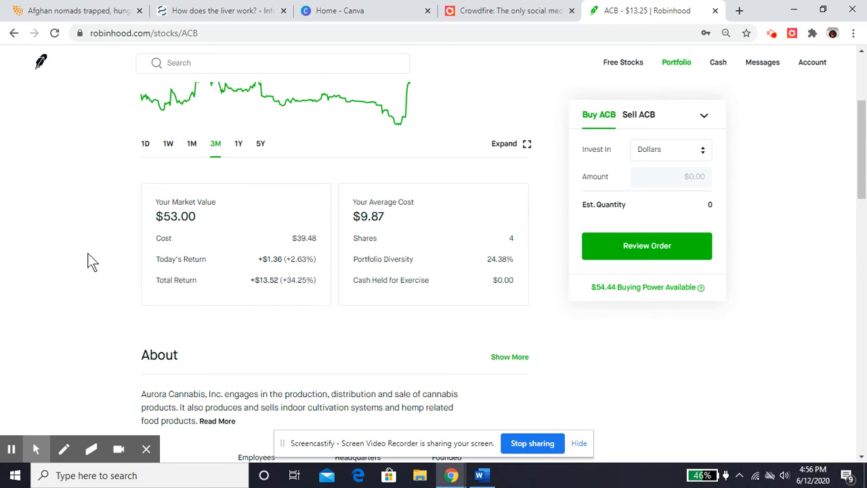
Step: Scroll through the ACB page's analyst ratings, earnings and history sections
scroll("down", 3)
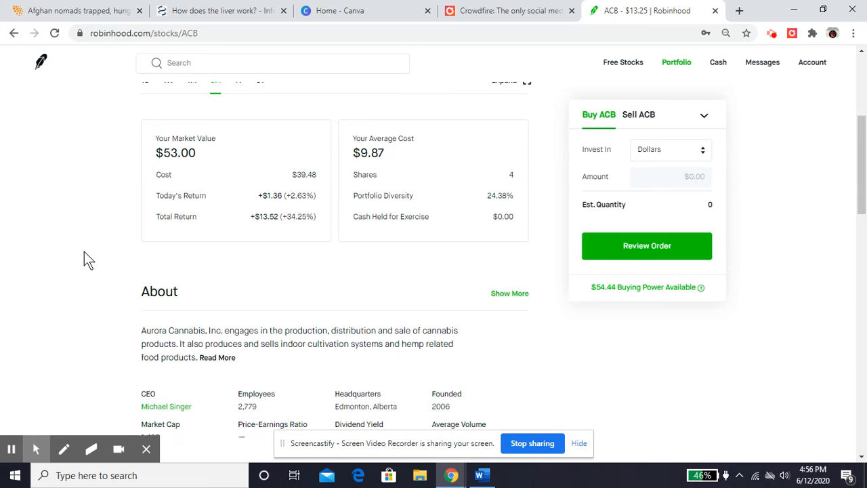
scroll("down", 3)
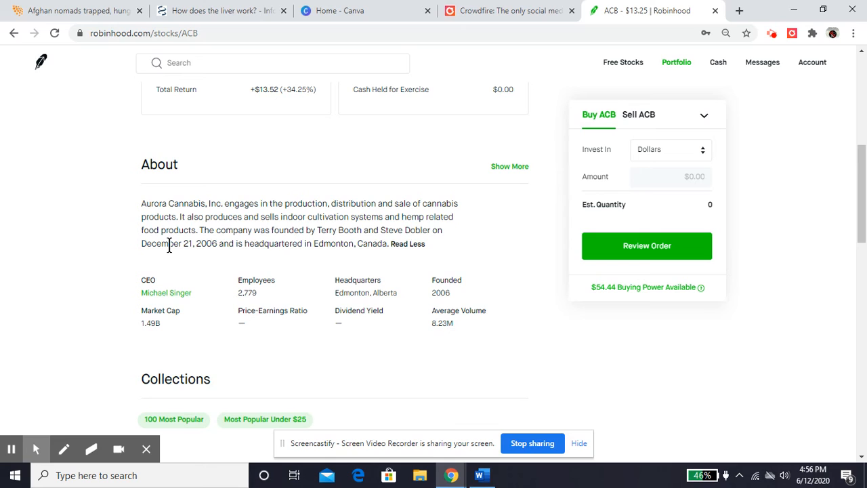
mouse_move(244, 217)
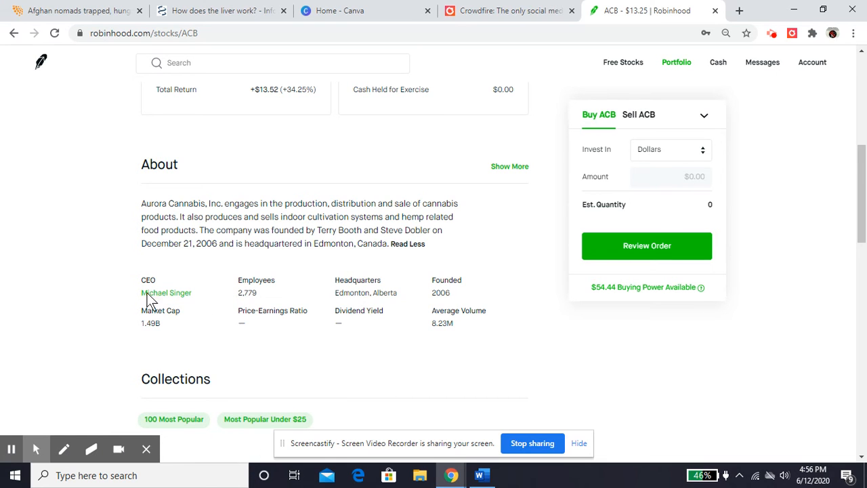
scroll("down", 3)
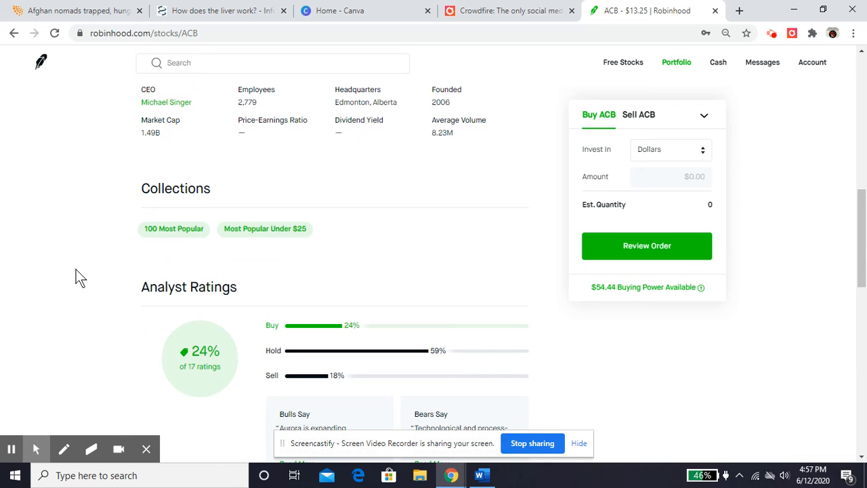
scroll("down", 3)
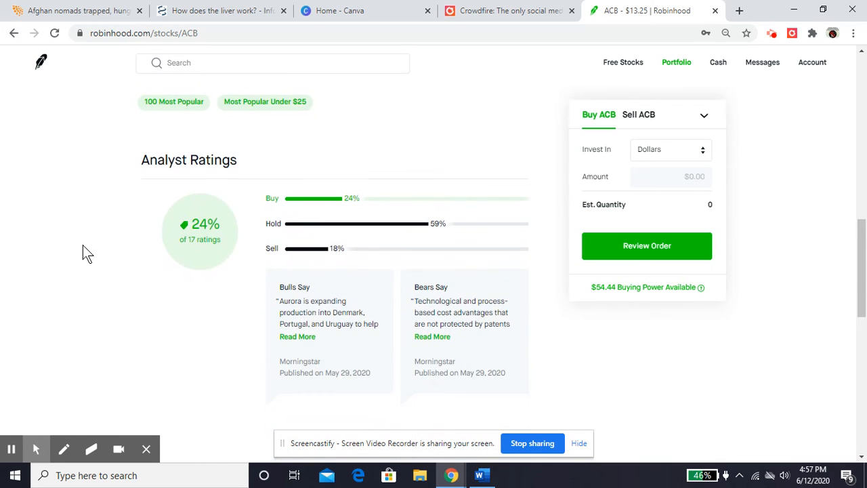
scroll("down", 3)
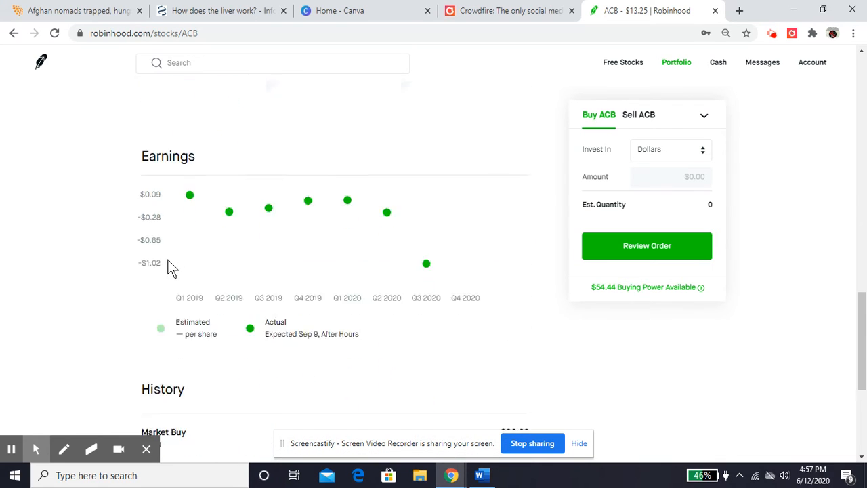
scroll("down", 3)
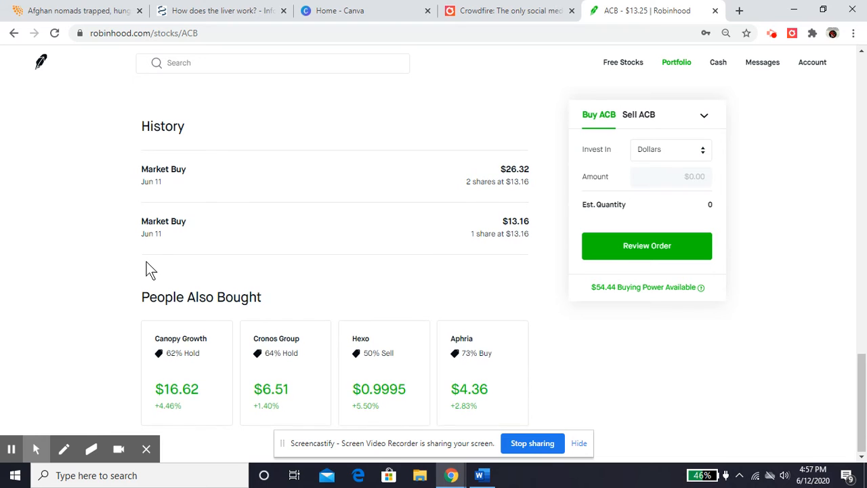
scroll("down", 3)
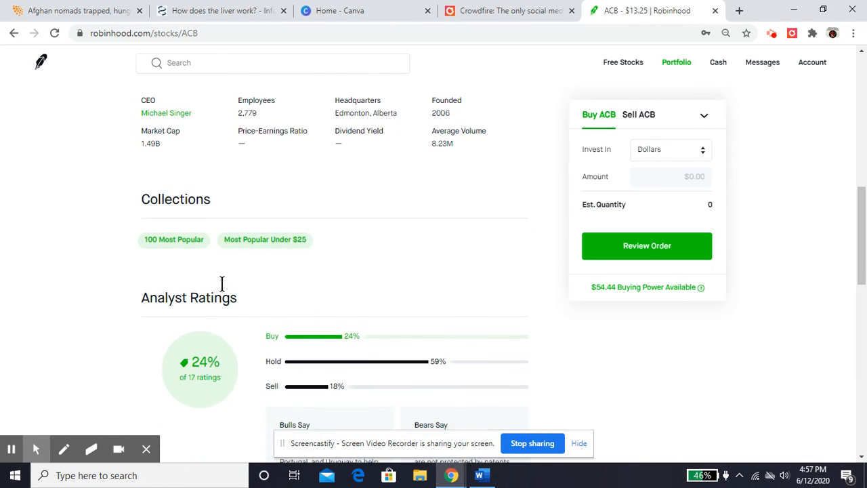
scroll("down", 3)
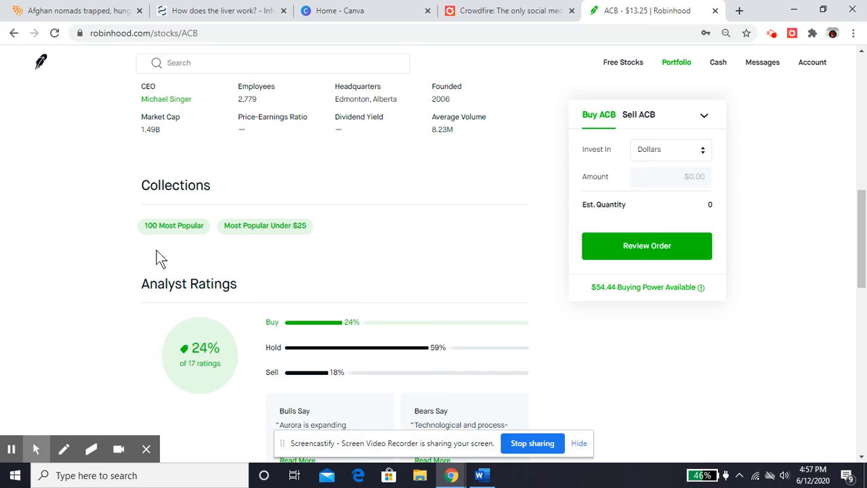
scroll("down", 3)
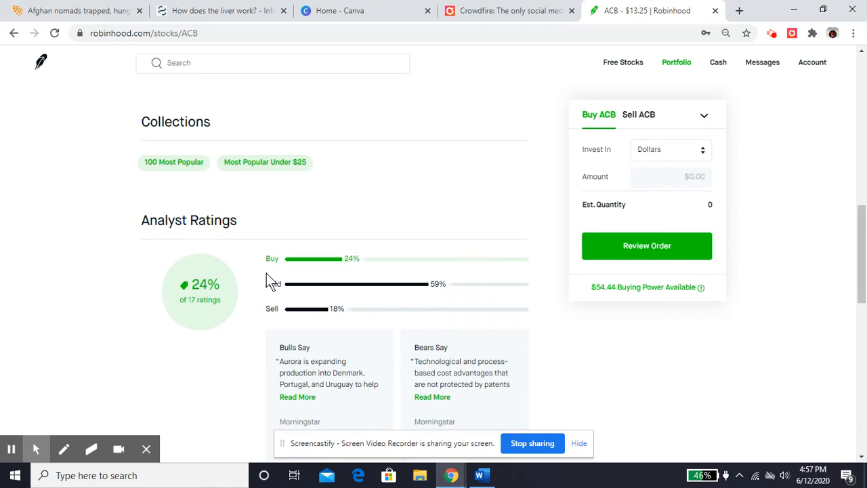
mouse_move(301, 290)
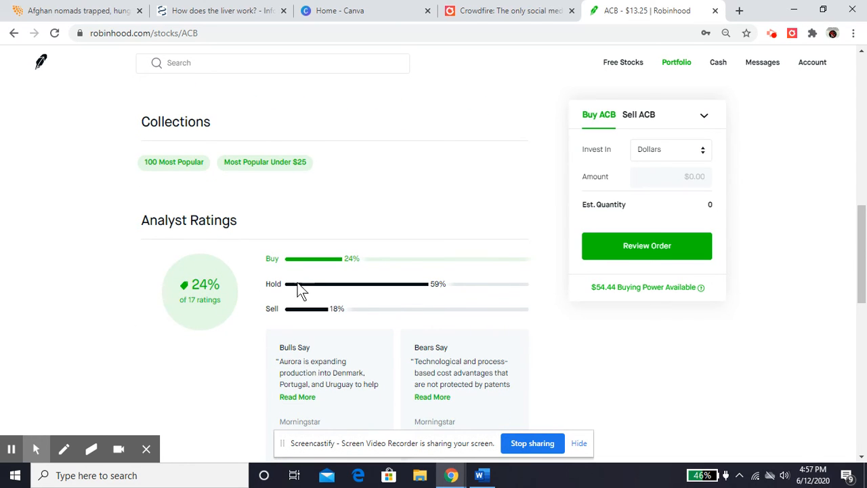
mouse_move(439, 307)
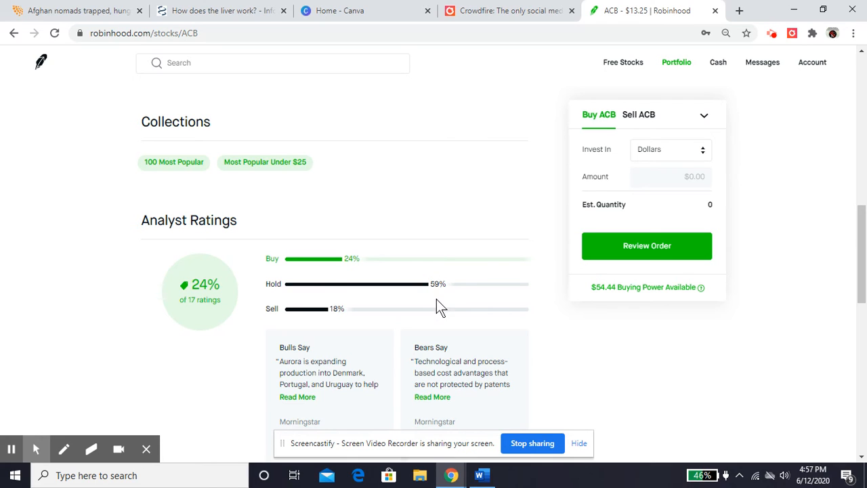
mouse_move(338, 264)
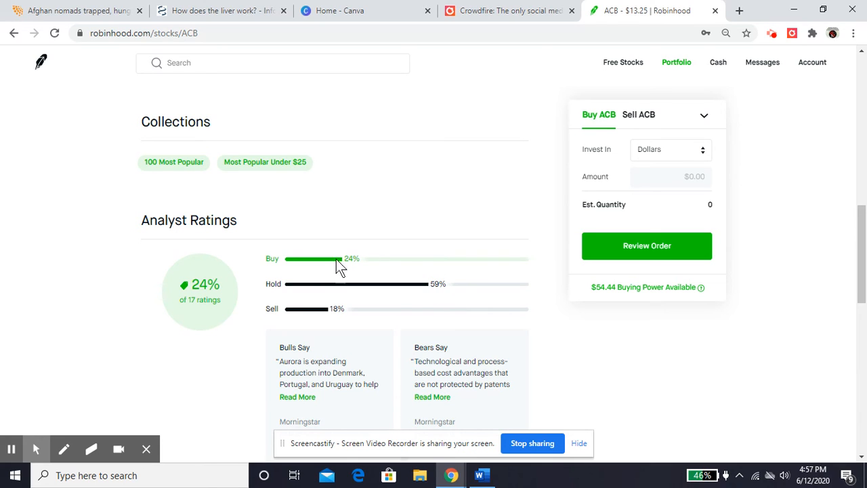
mouse_move(333, 319)
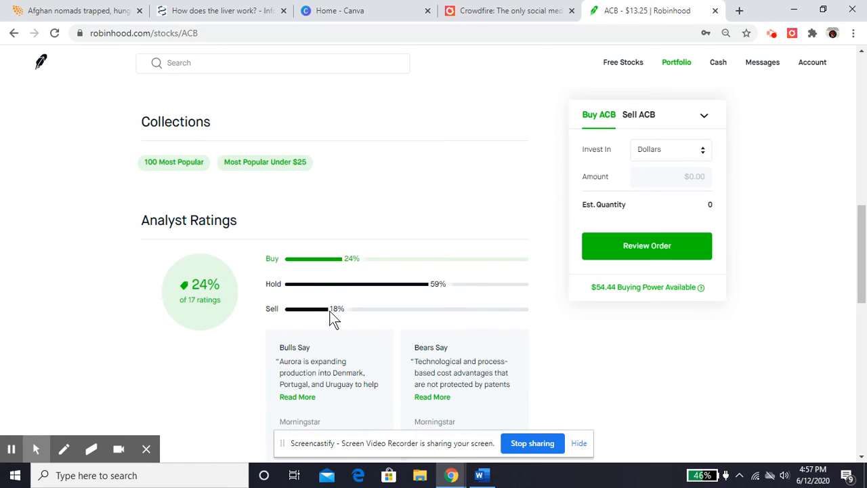
Step: Reach the buy panel and keep the order amount measured in Dollars
scroll("down", 3)
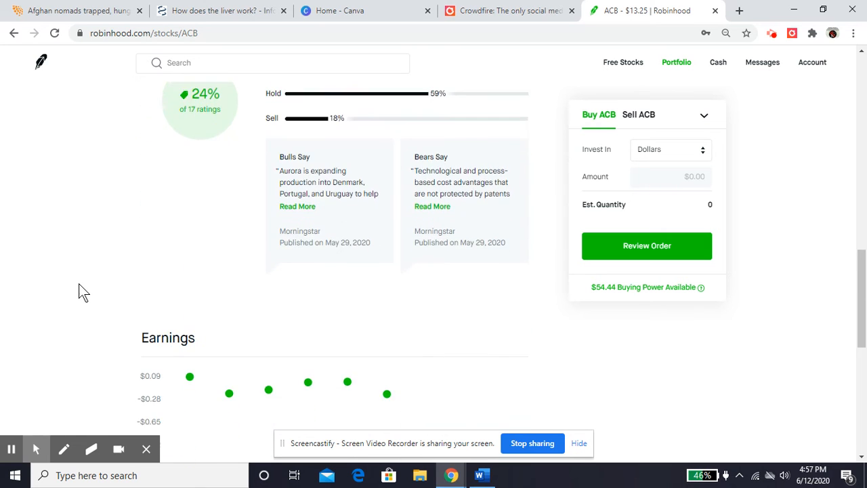
scroll("down", 3)
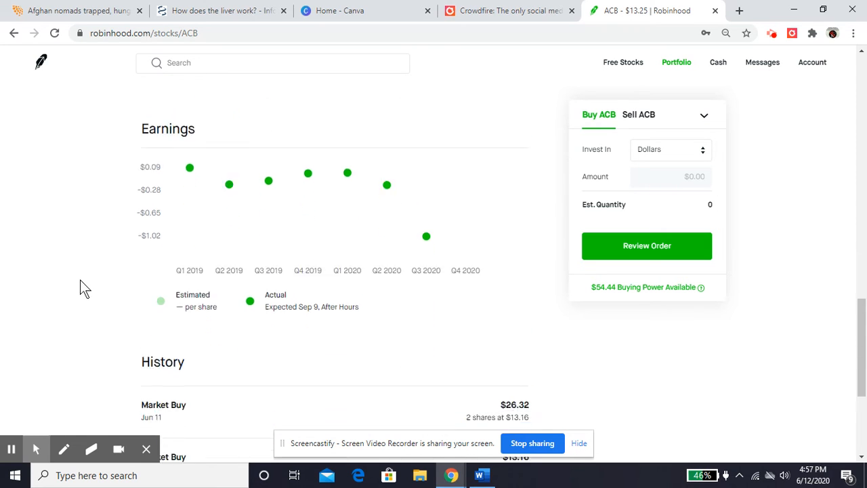
scroll("down", 3)
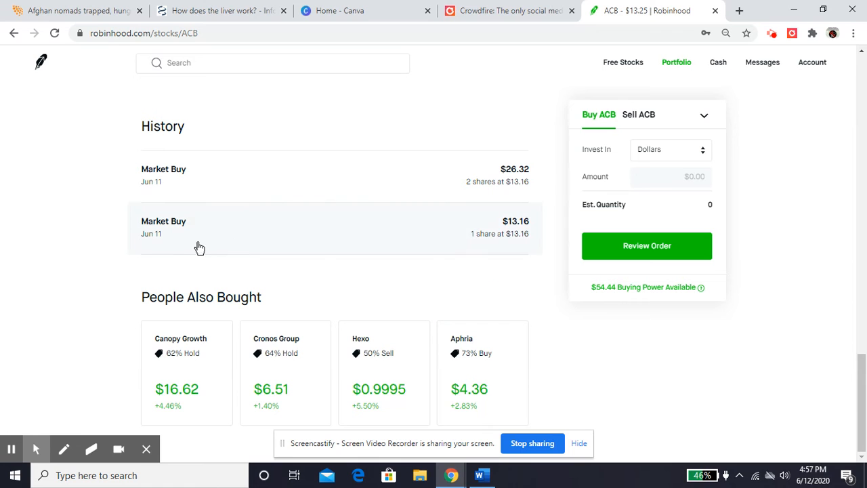
scroll("down", 3)
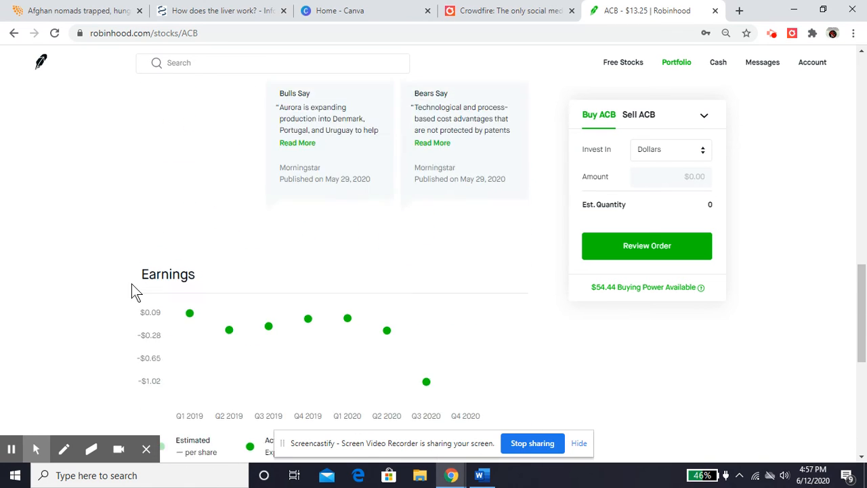
scroll("up", 3)
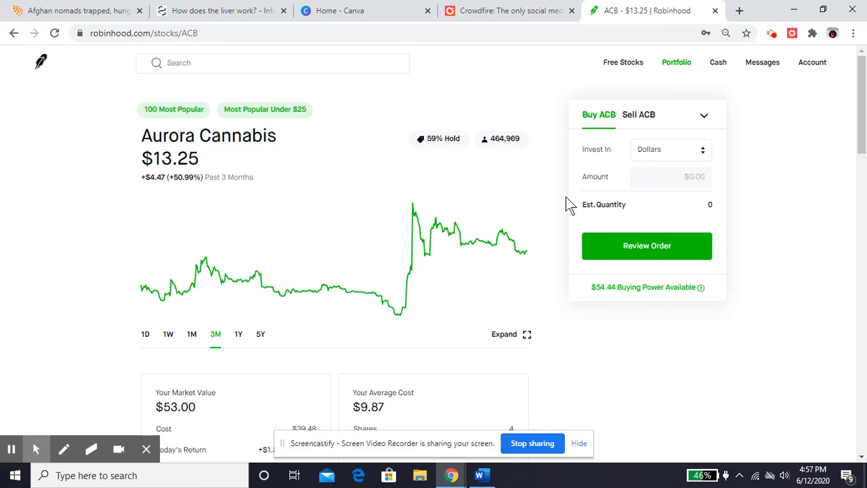
mouse_move(664, 178)
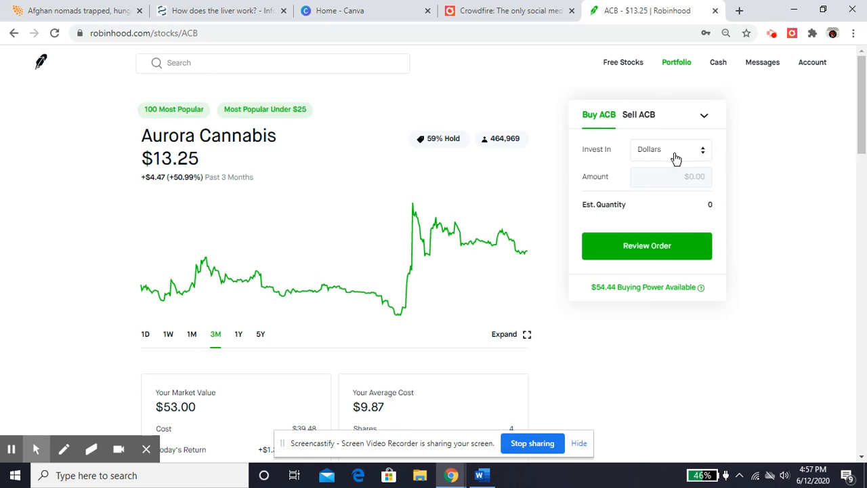
left_click(669, 149)
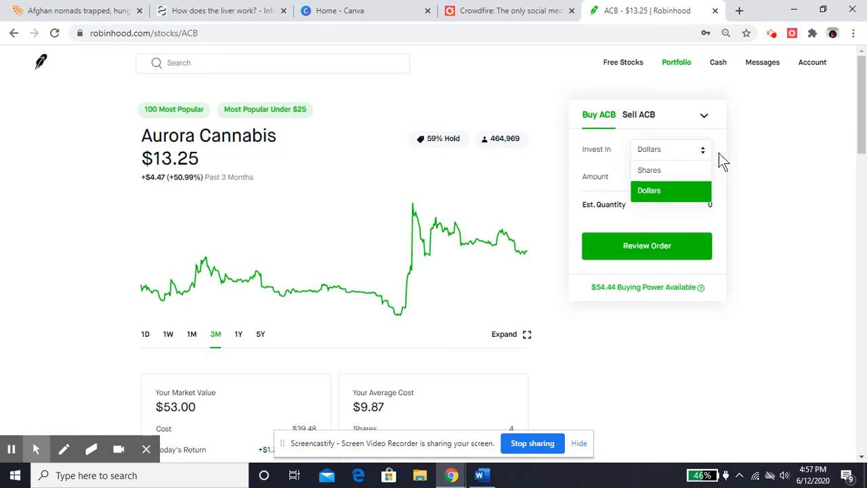
left_click(649, 190)
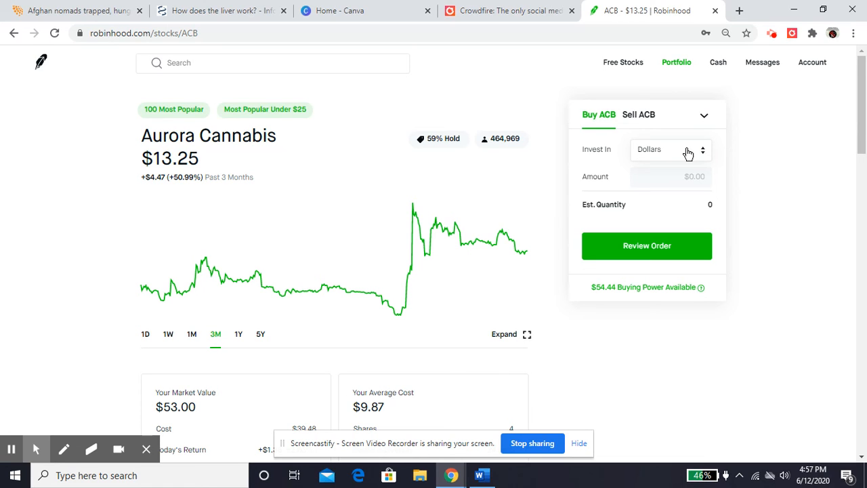
mouse_move(789, 157)
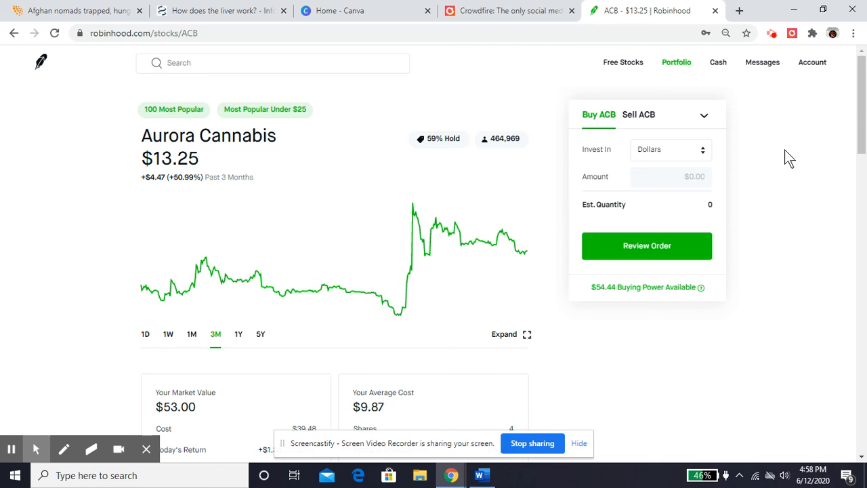
mouse_move(441, 422)
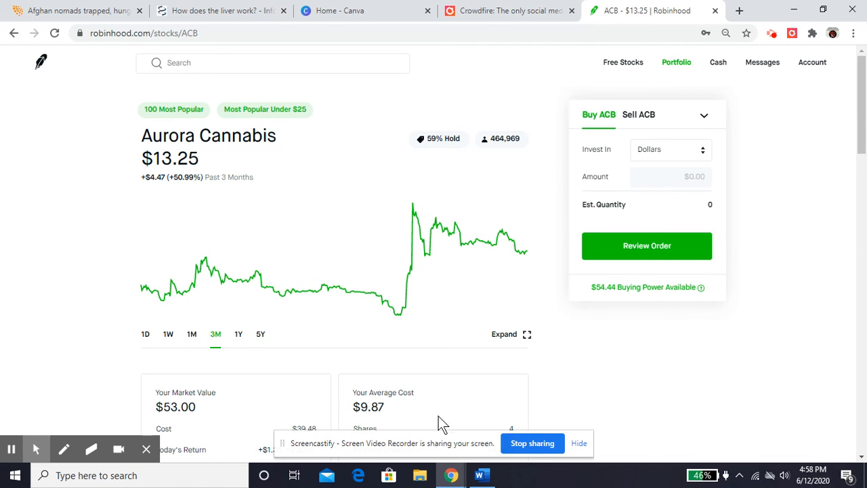
mouse_move(59, 216)
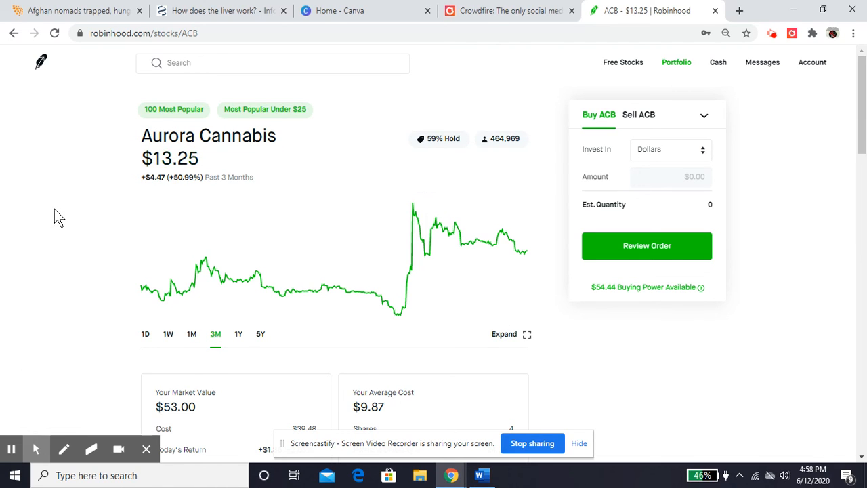
Step: Go to the portfolio overview showing the $217.37 account value and holdings including ACB
scroll("down", 3)
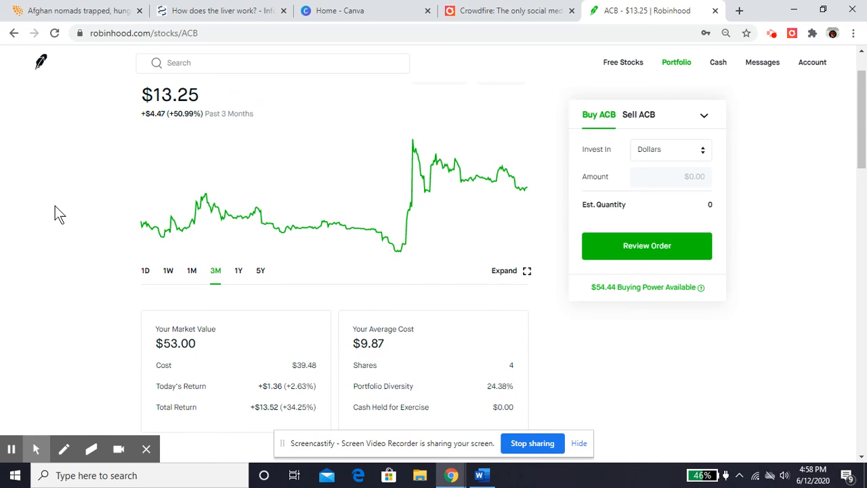
mouse_move(676, 63)
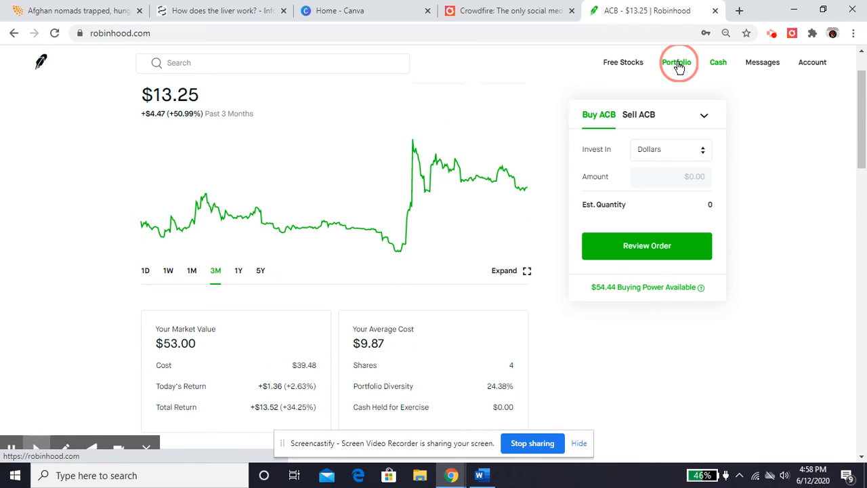
left_click(676, 62)
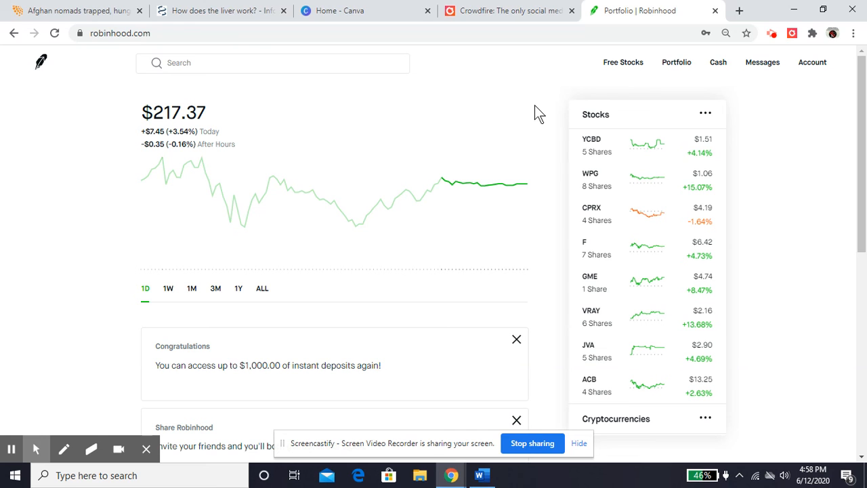
mouse_move(813, 190)
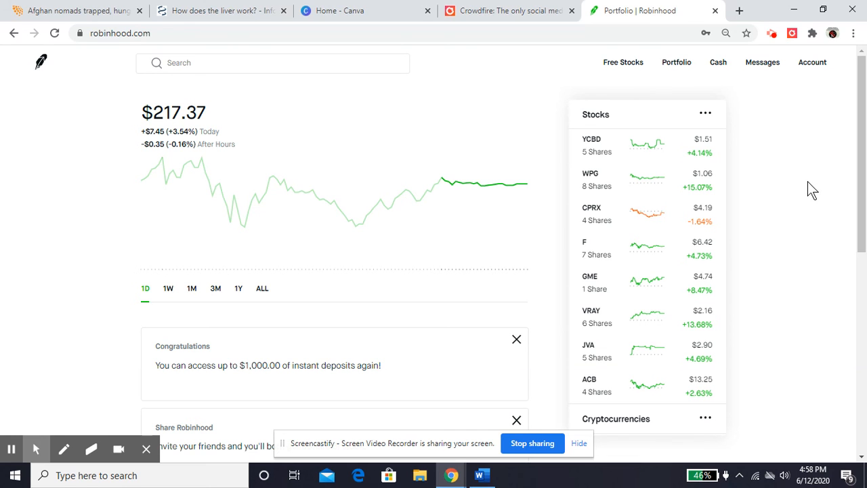
scroll("down", 3)
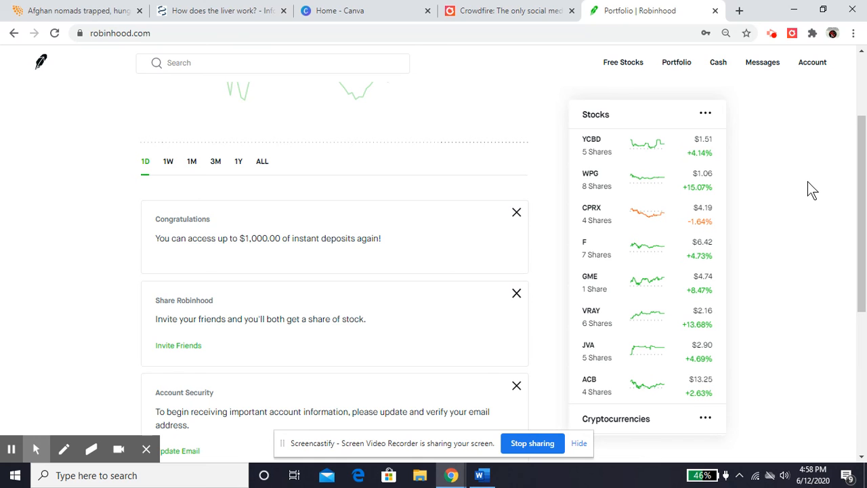
mouse_move(804, 195)
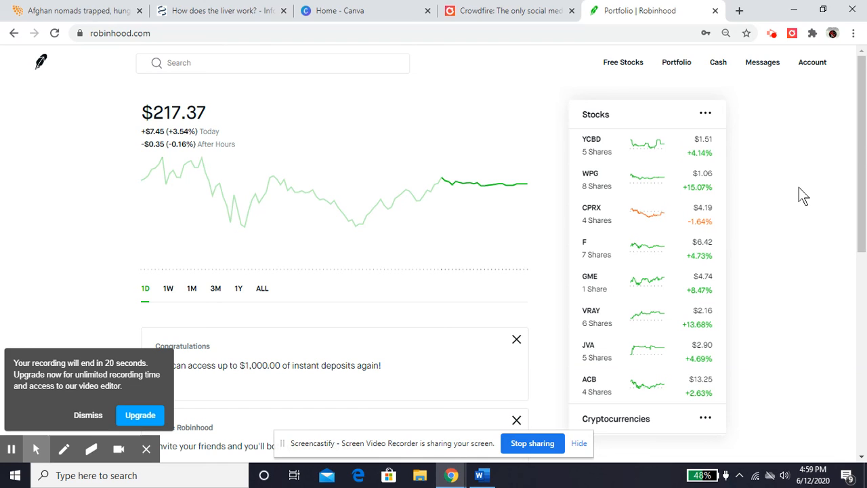
mouse_move(629, 301)
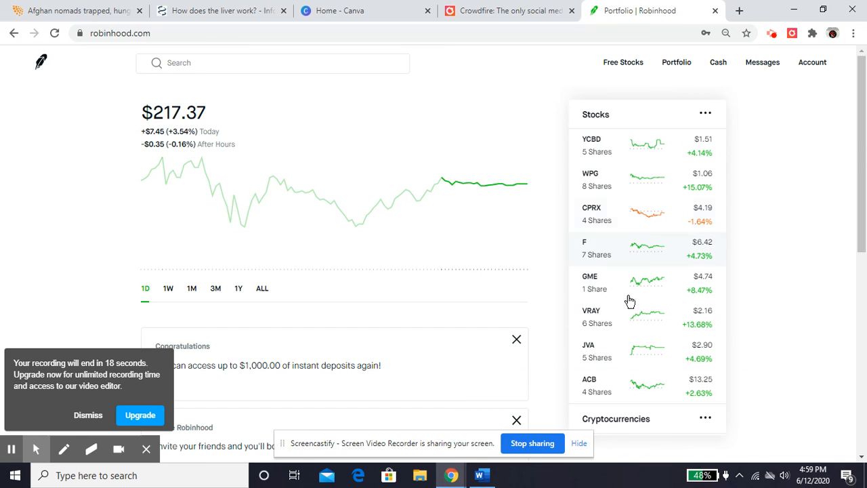